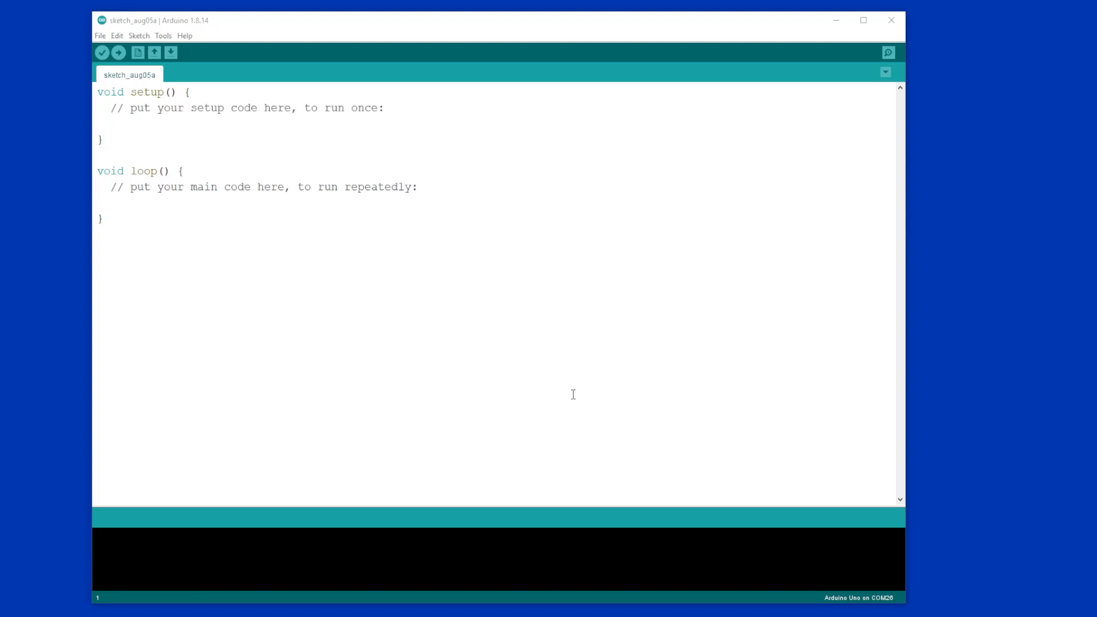
mouse_move(391, 350)
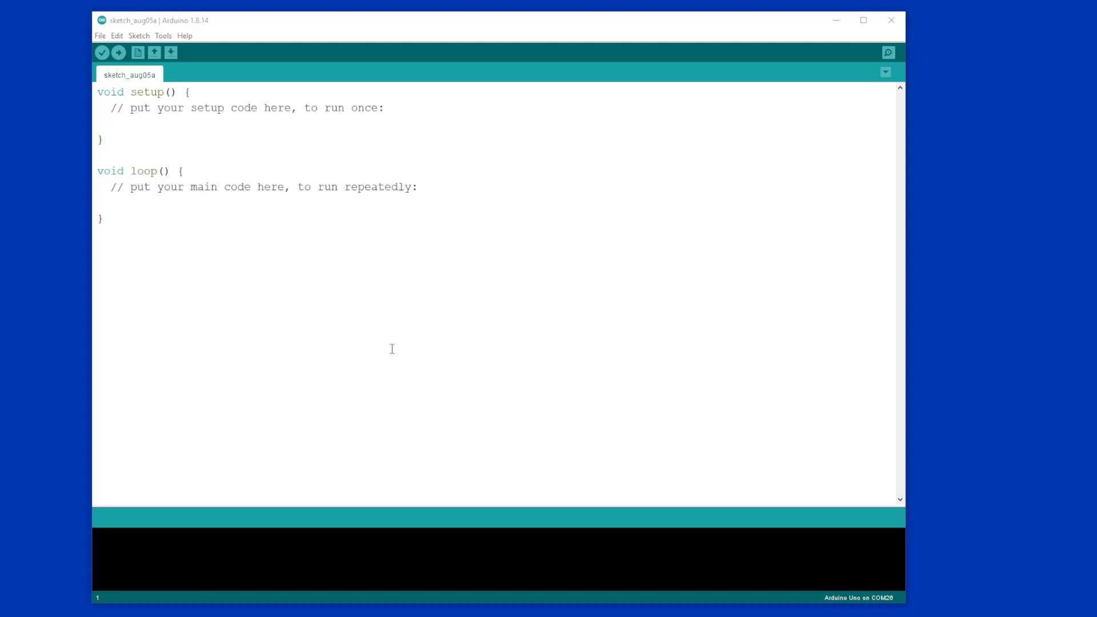
mouse_move(406, 345)
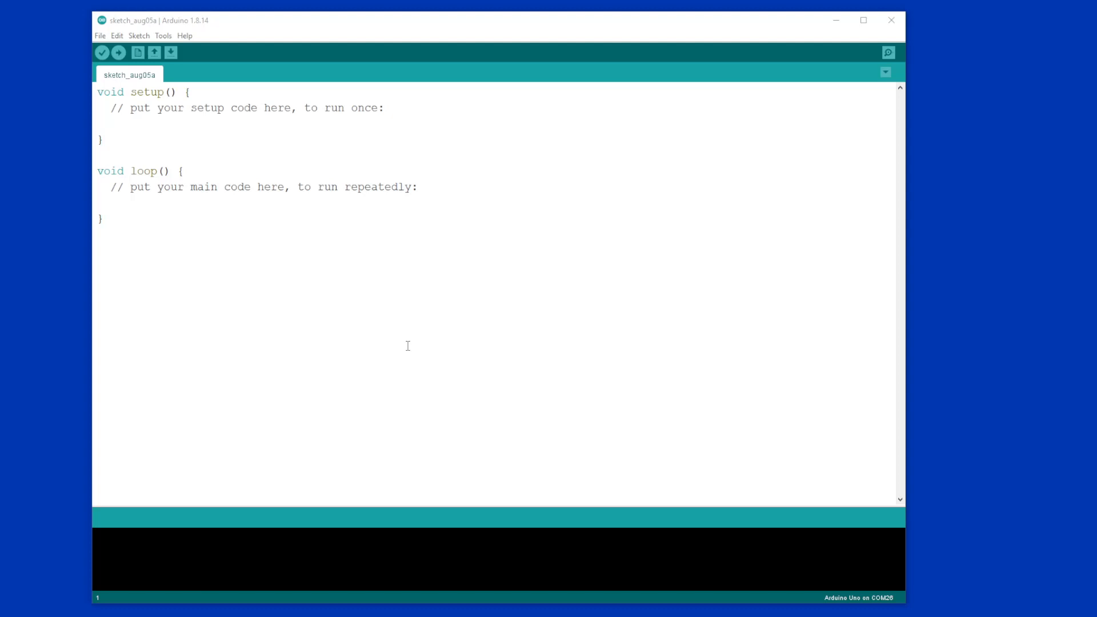
mouse_move(361, 330)
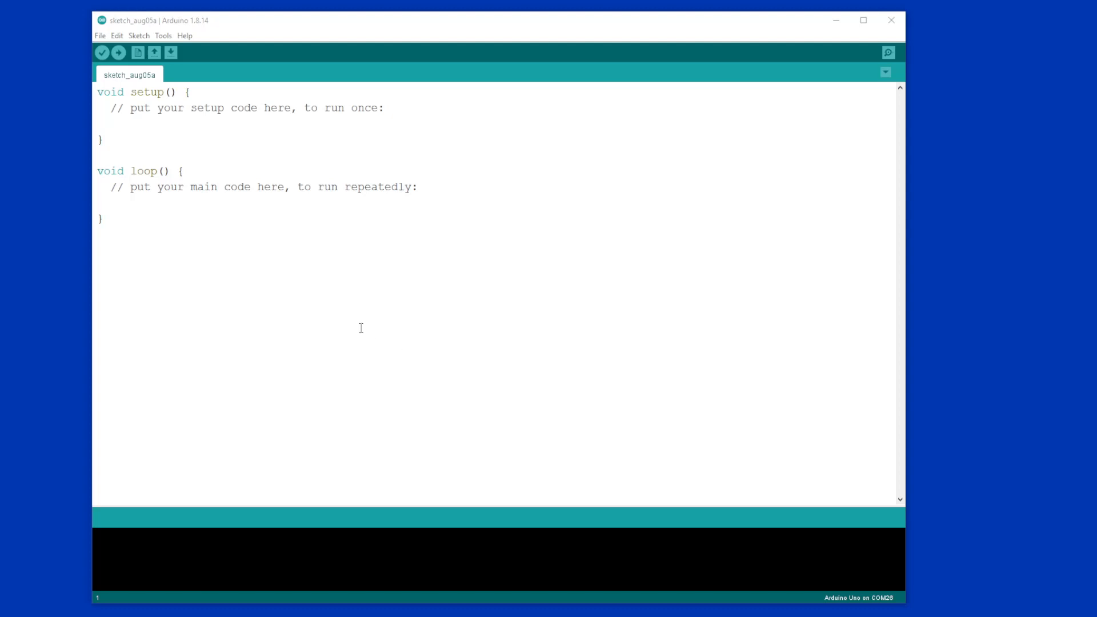
mouse_move(352, 329)
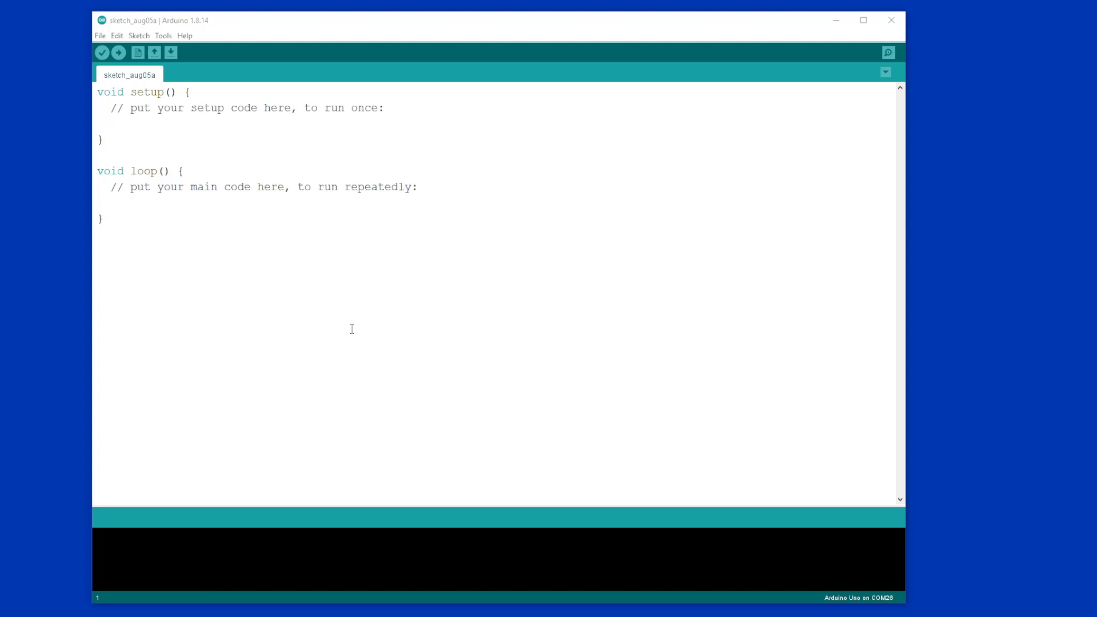
mouse_move(317, 316)
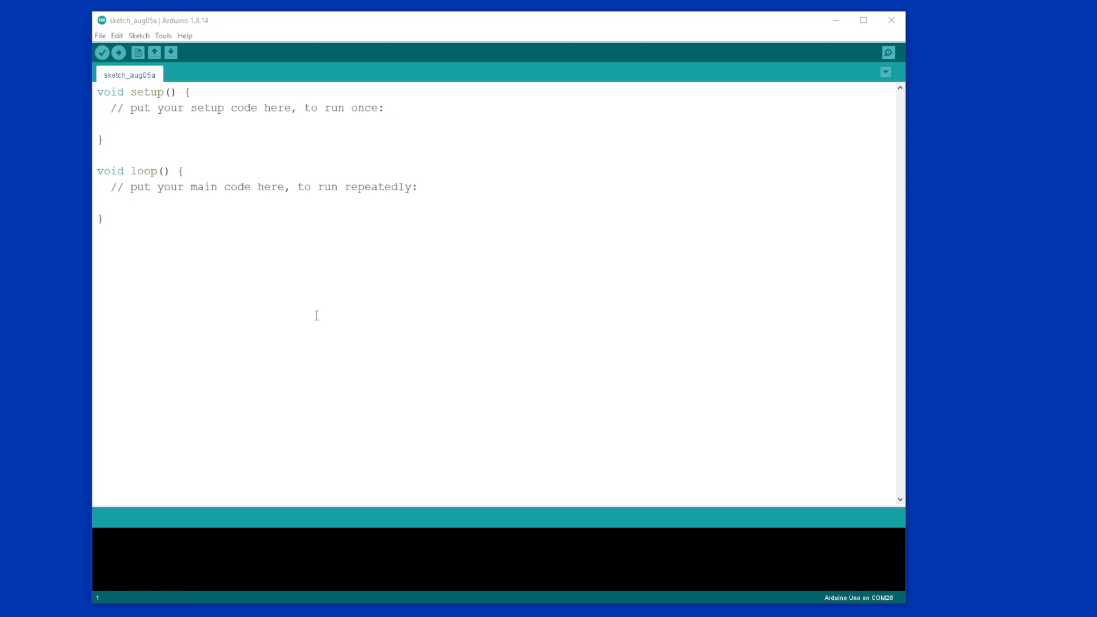
mouse_move(318, 293)
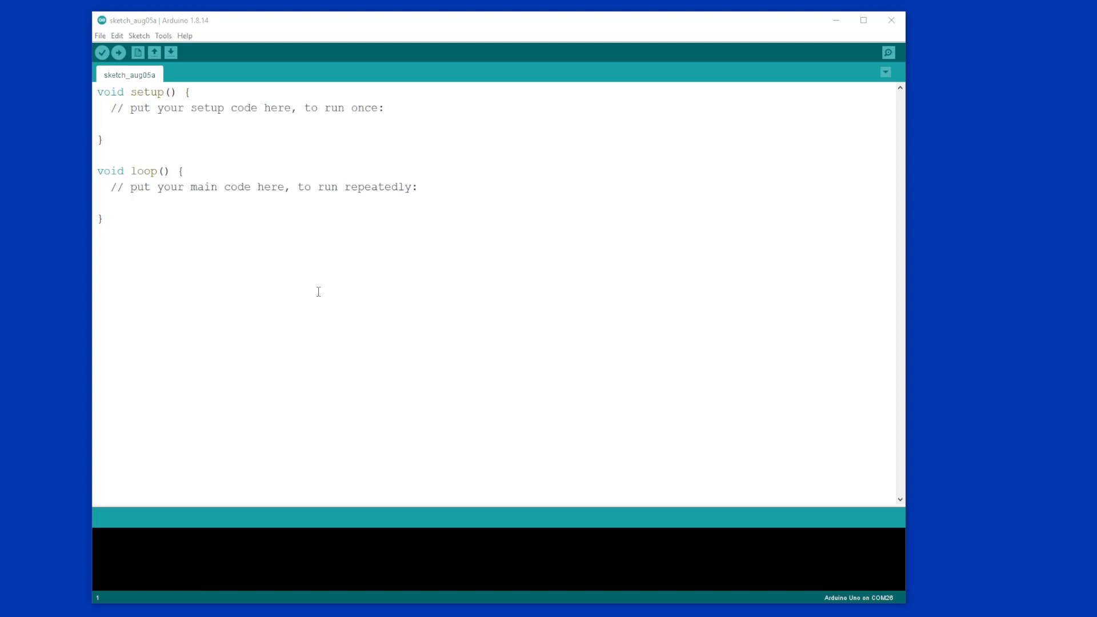
mouse_move(276, 282)
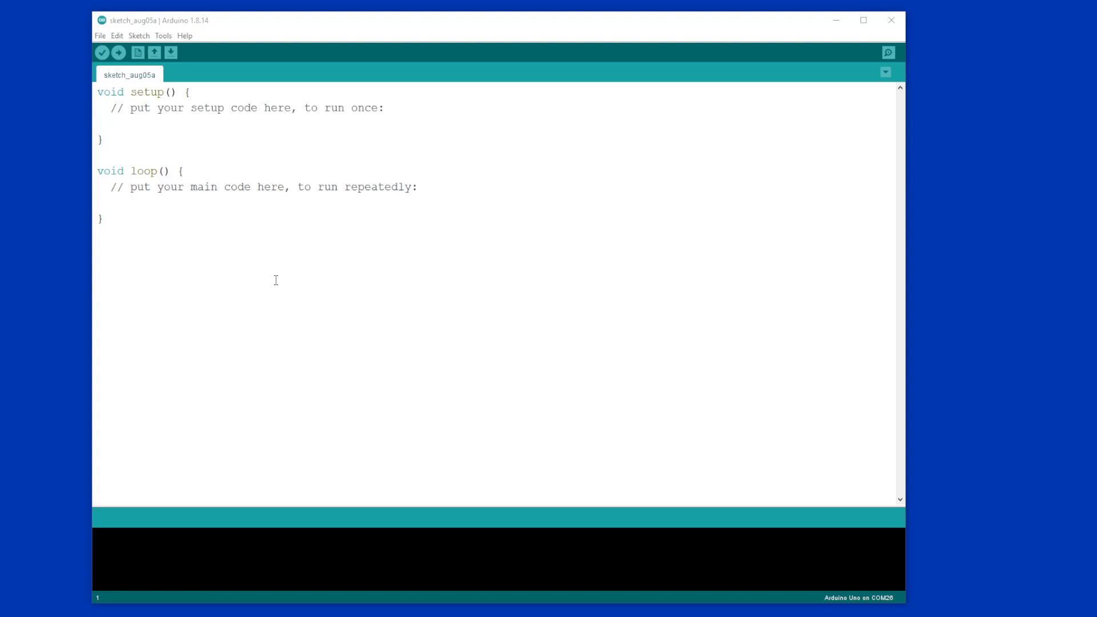
mouse_move(279, 281)
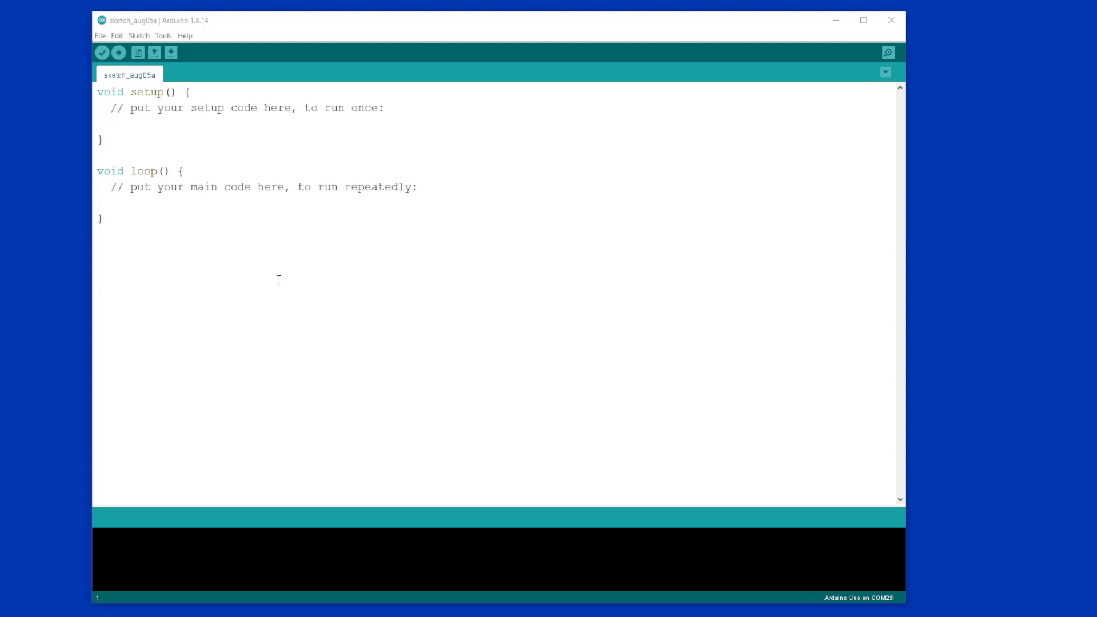
mouse_move(292, 237)
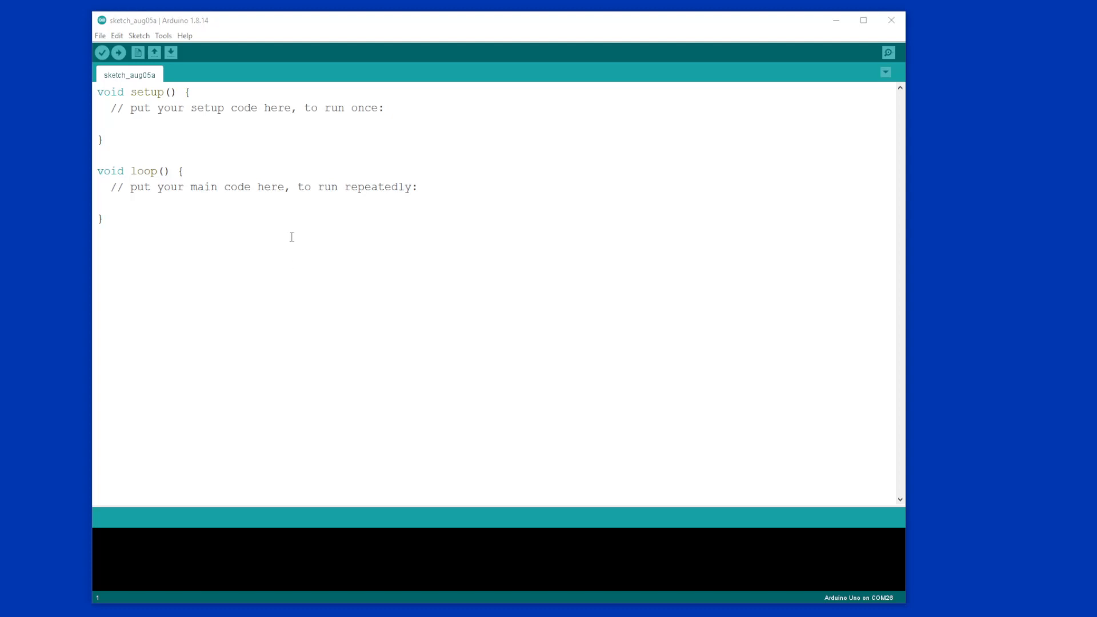
mouse_move(348, 260)
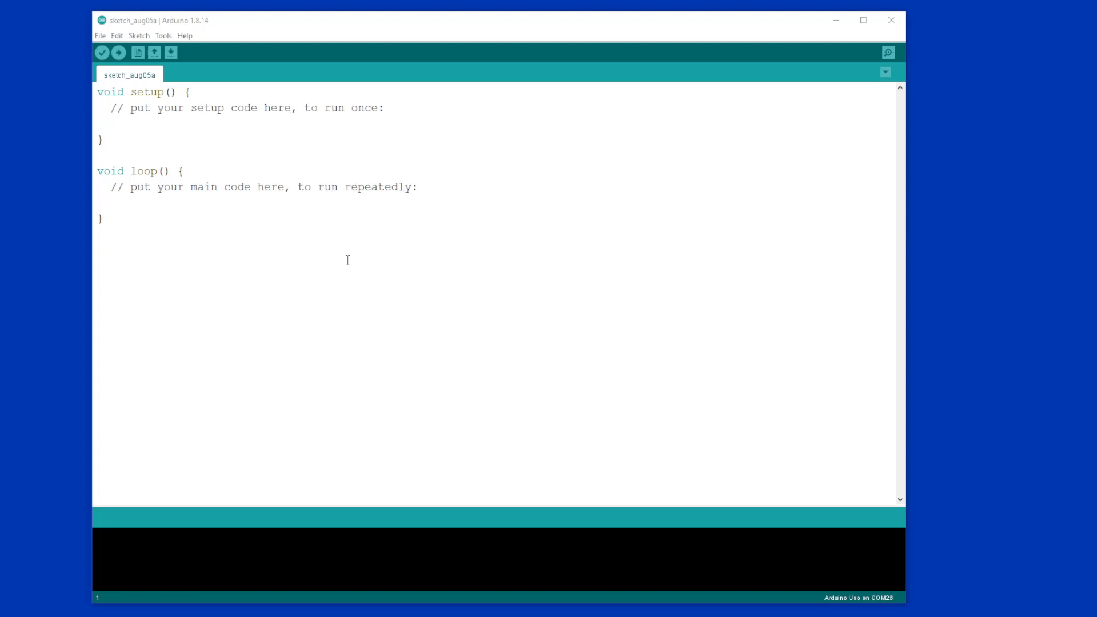
mouse_move(233, 233)
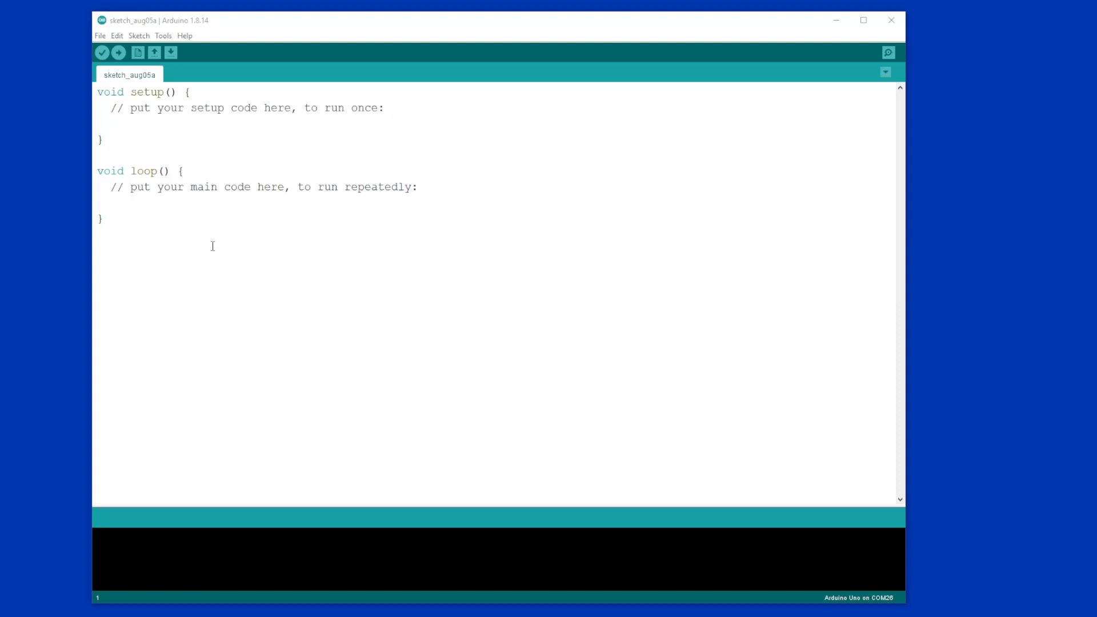
mouse_move(212, 250)
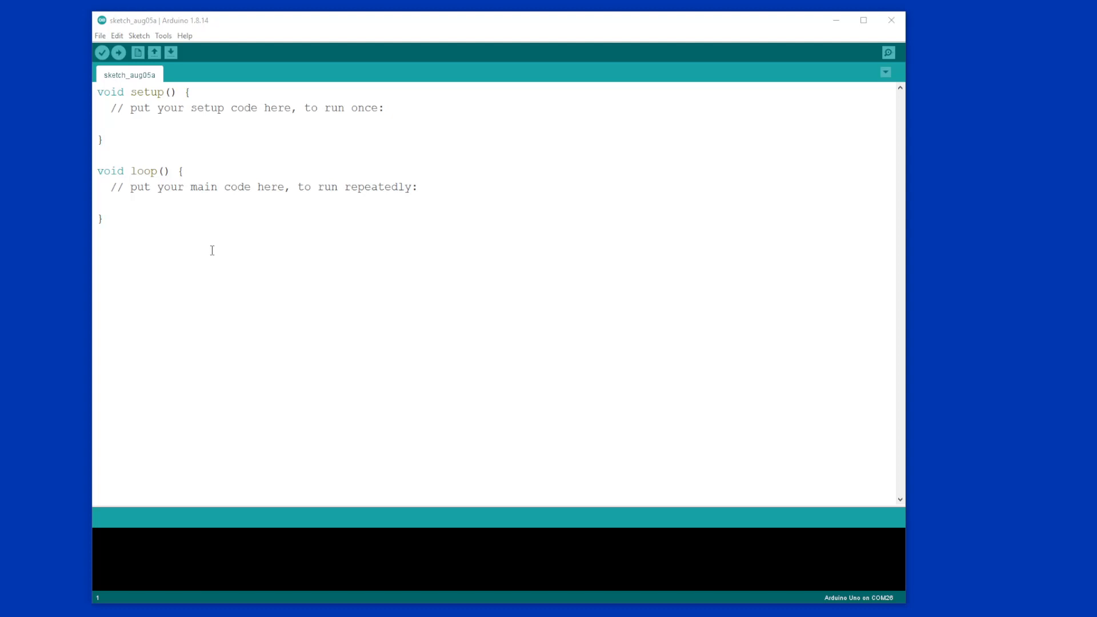
mouse_move(370, 263)
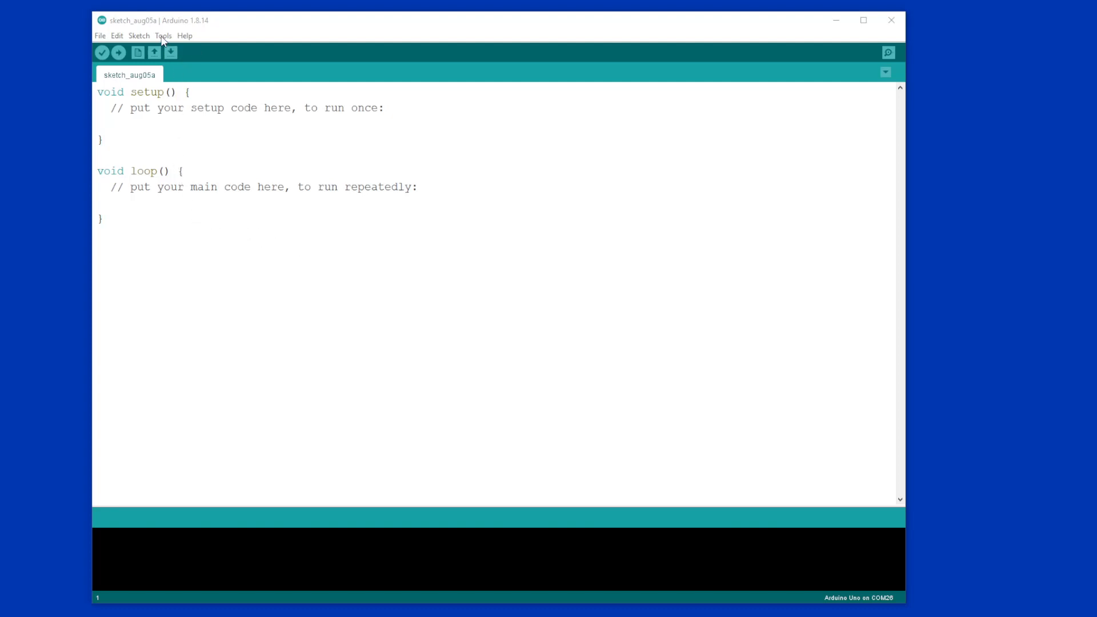
Check the board settings confirm Arduino Uno is selected on port COM26.
click(165, 35)
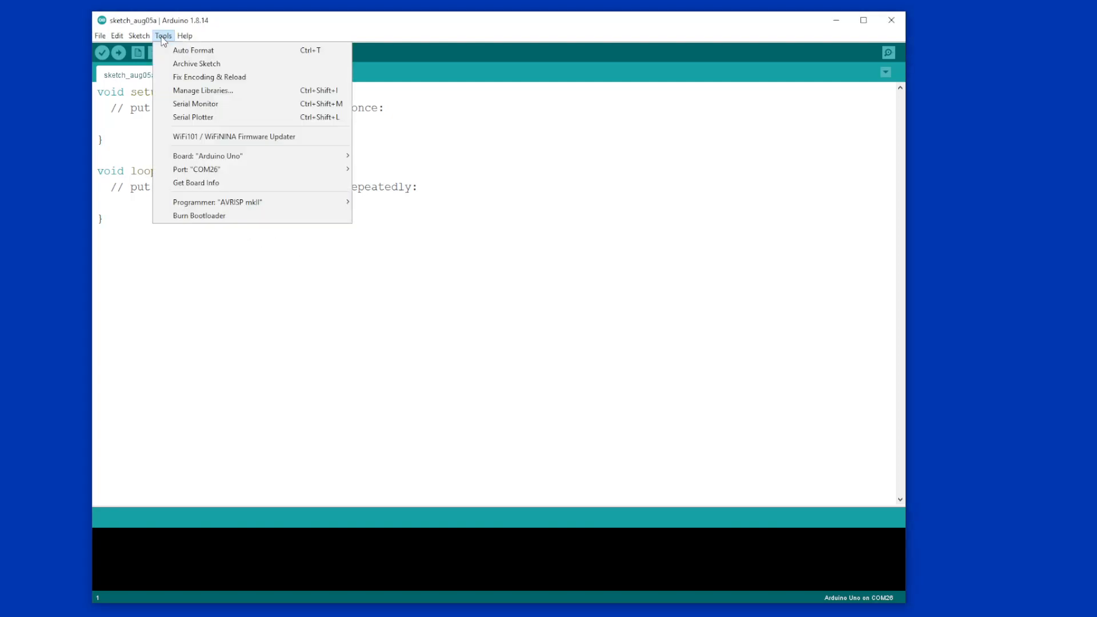
mouse_move(199, 156)
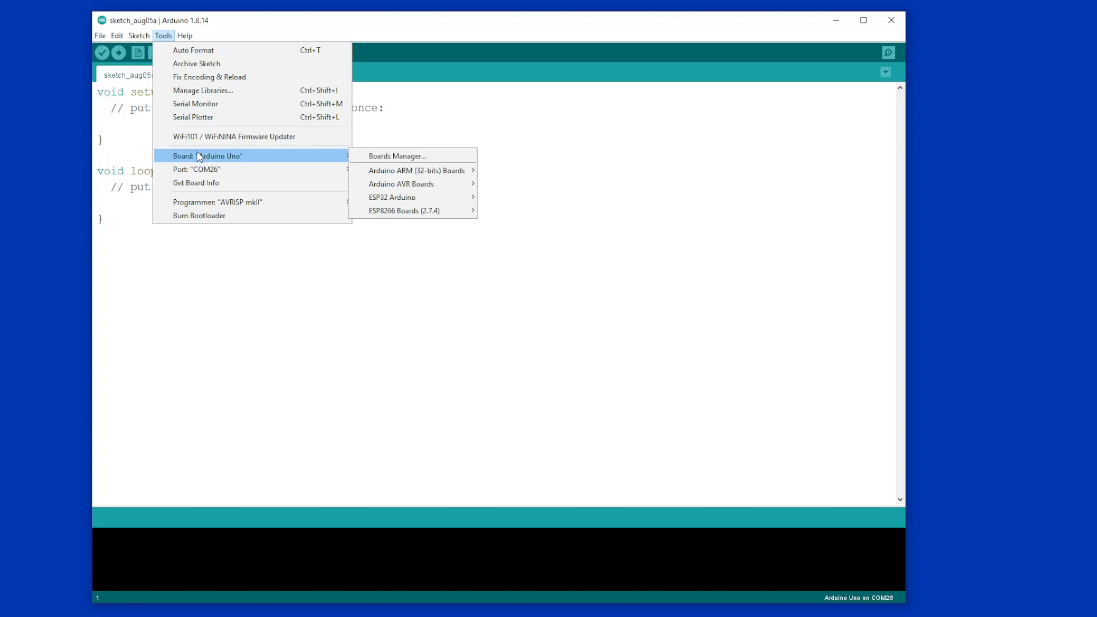
mouse_move(222, 158)
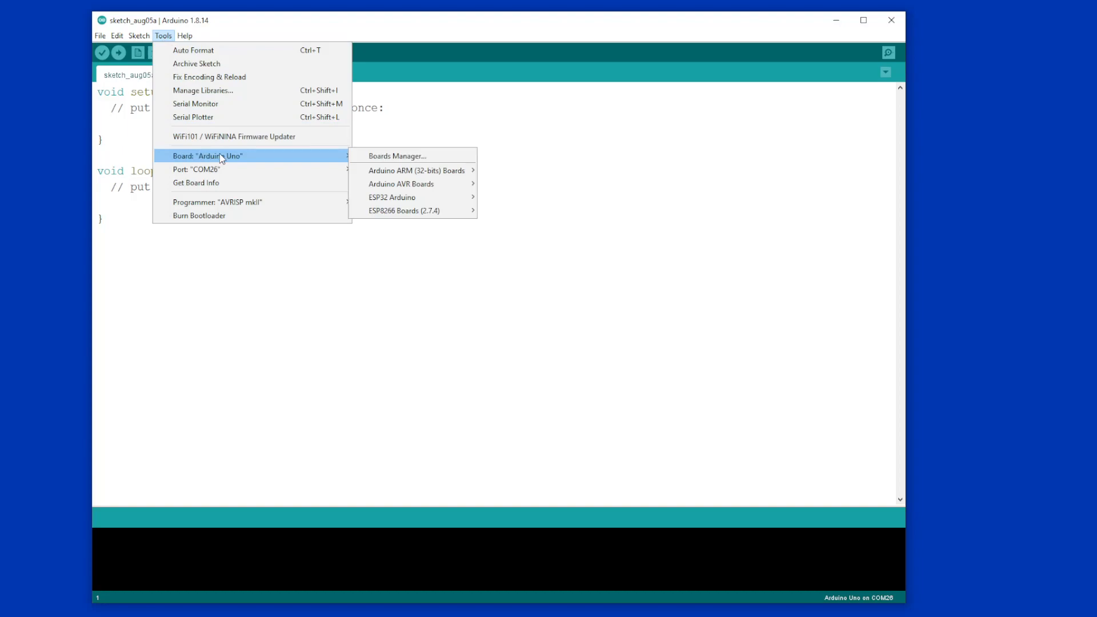
mouse_move(287, 159)
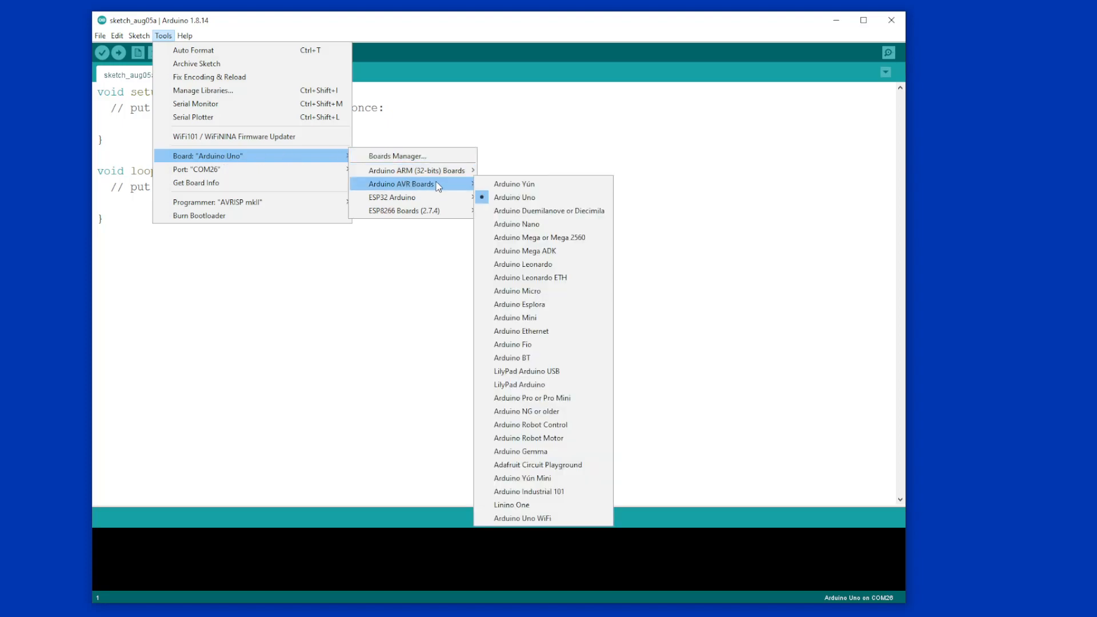
mouse_move(531, 235)
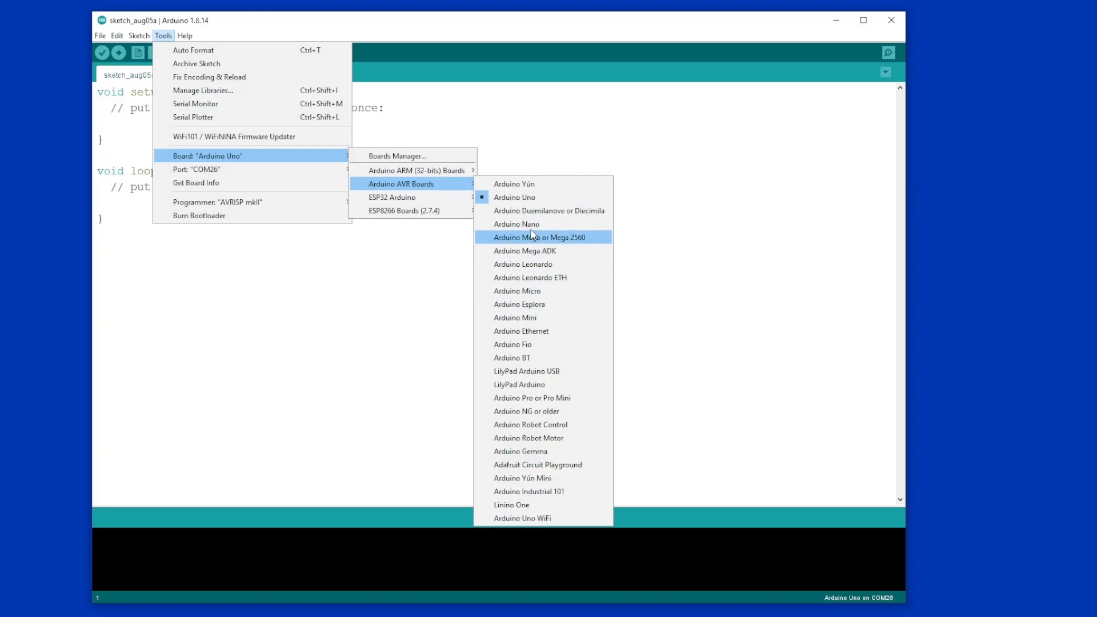
mouse_move(532, 196)
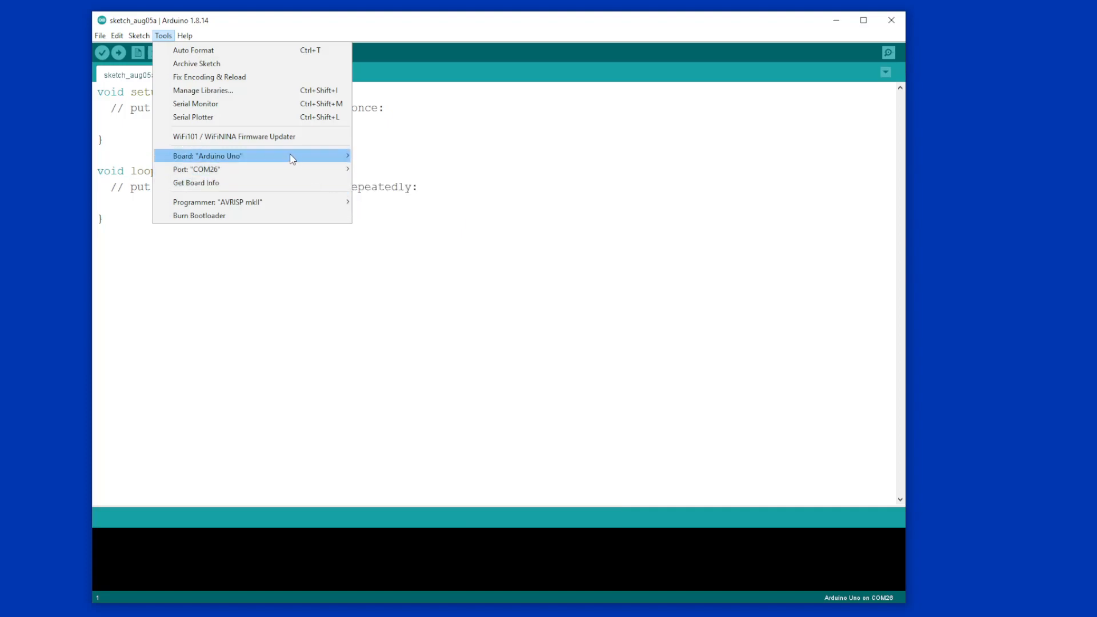
mouse_move(249, 171)
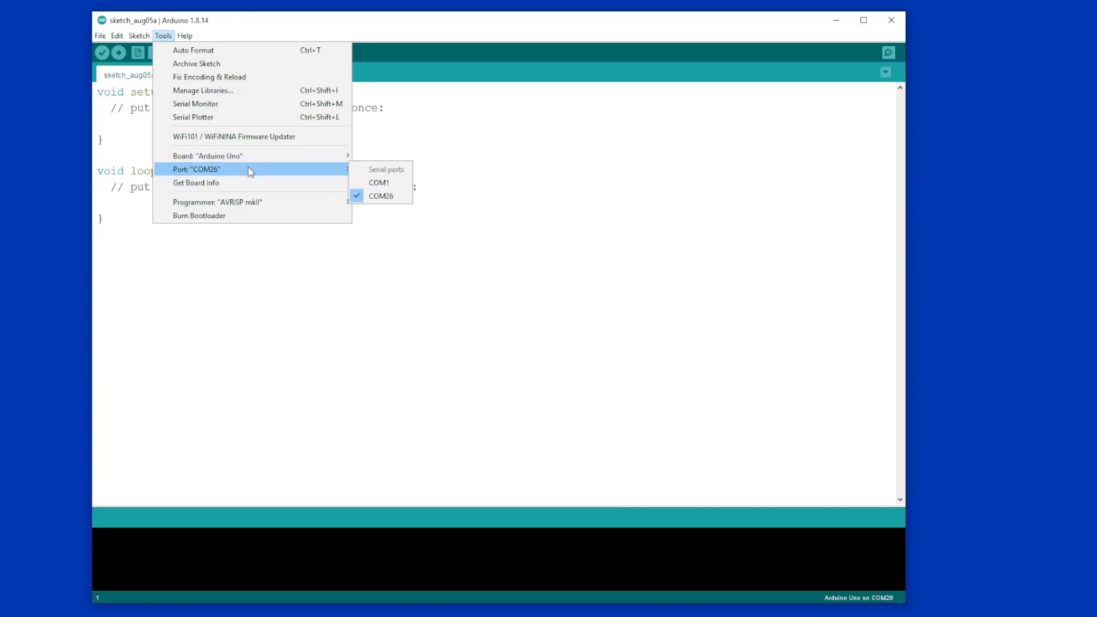
mouse_move(283, 171)
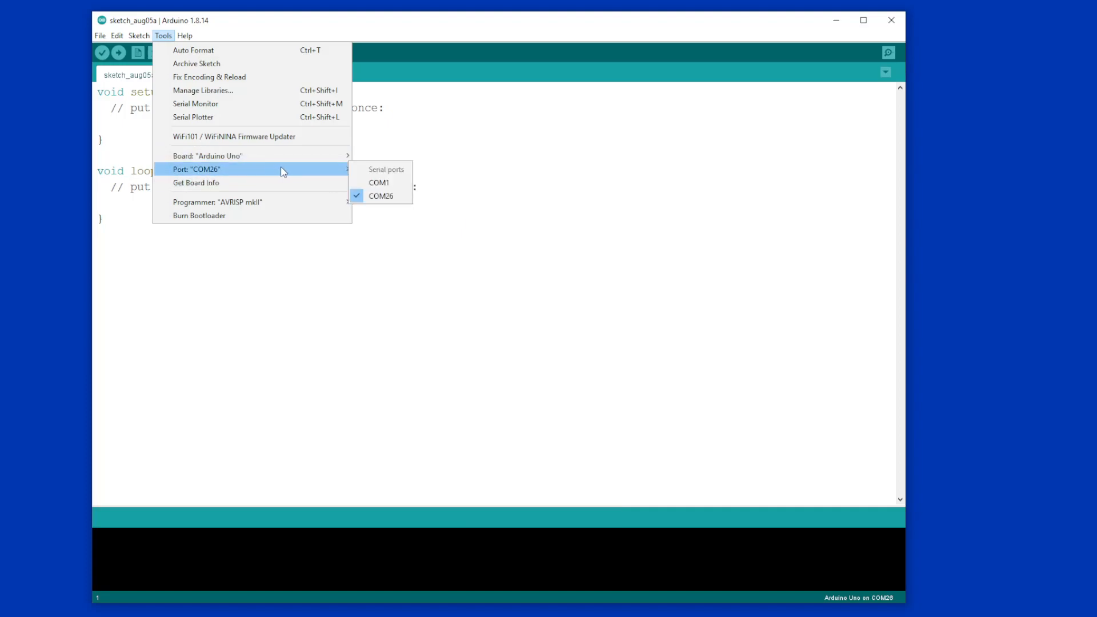
mouse_move(378, 194)
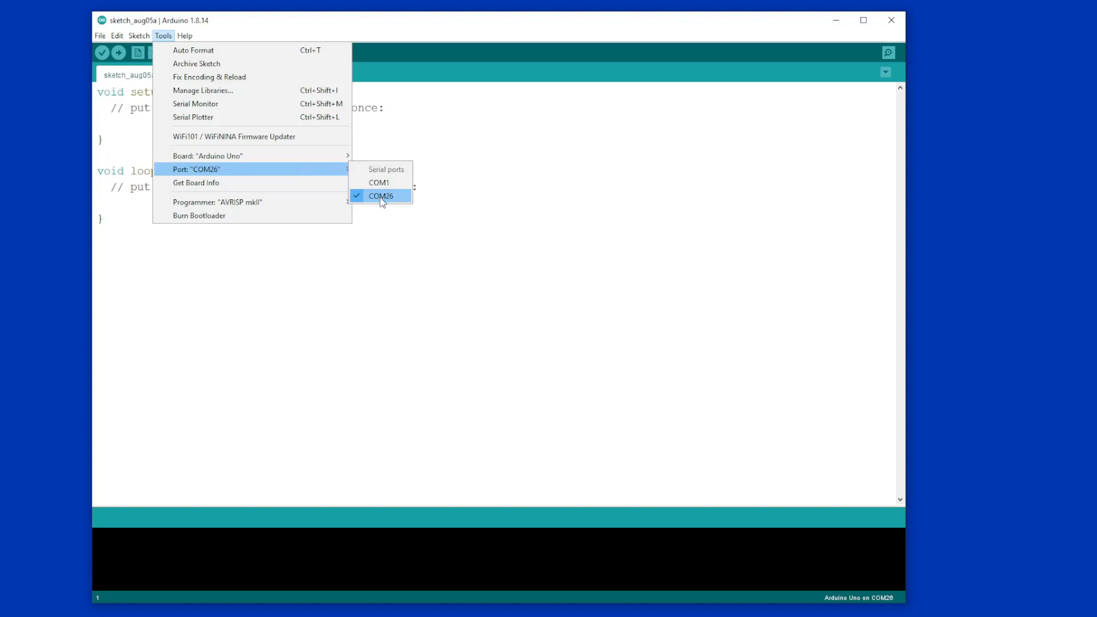
mouse_move(382, 183)
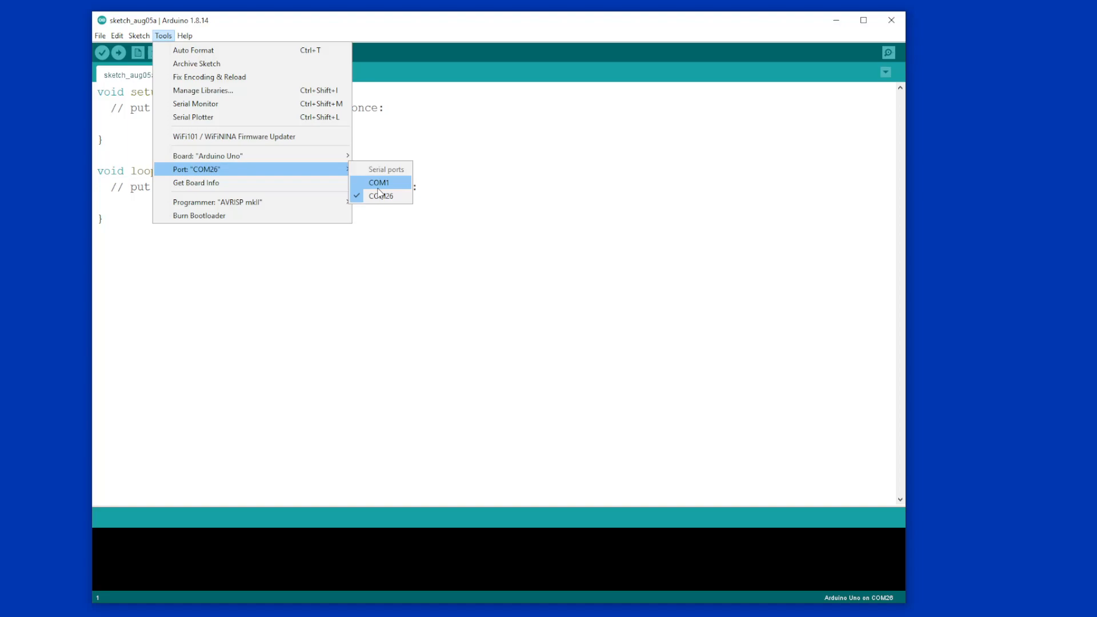
mouse_move(378, 187)
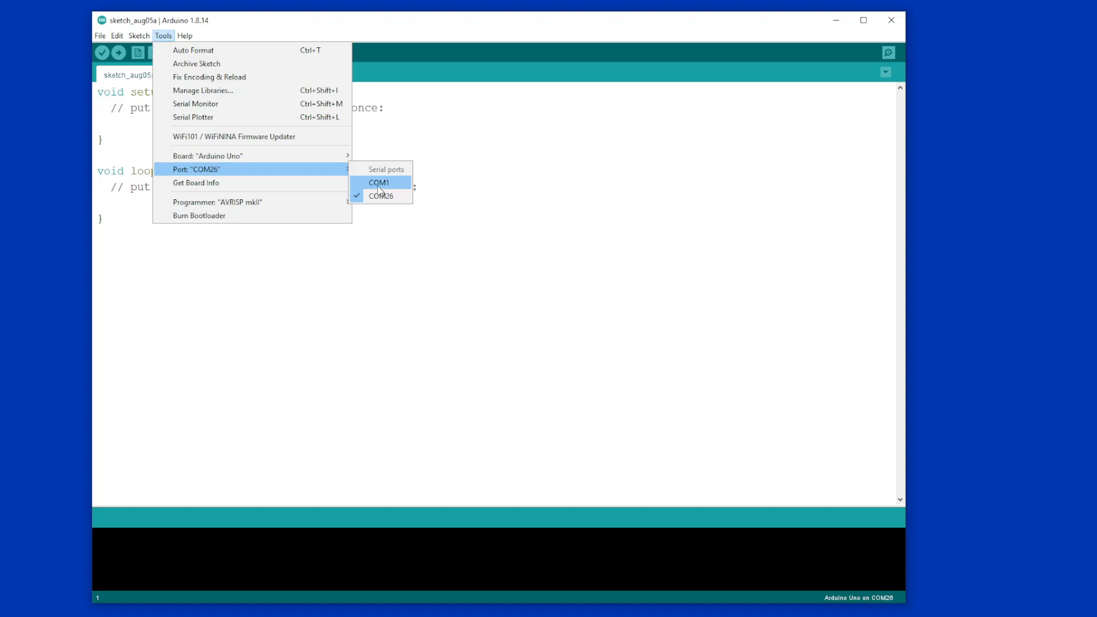
mouse_move(377, 197)
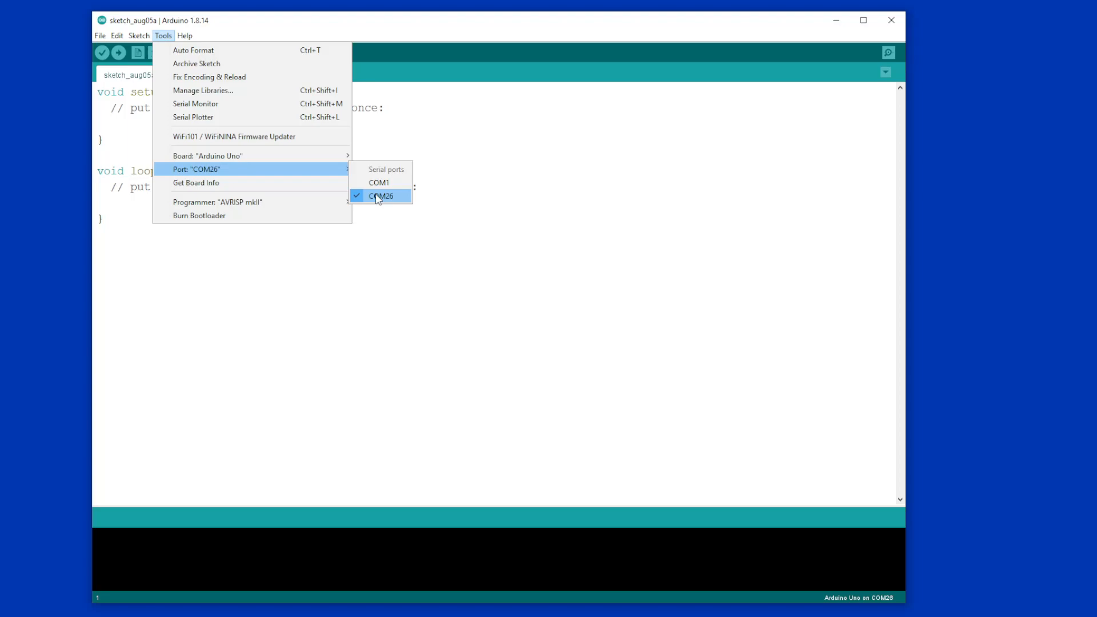
mouse_move(380, 199)
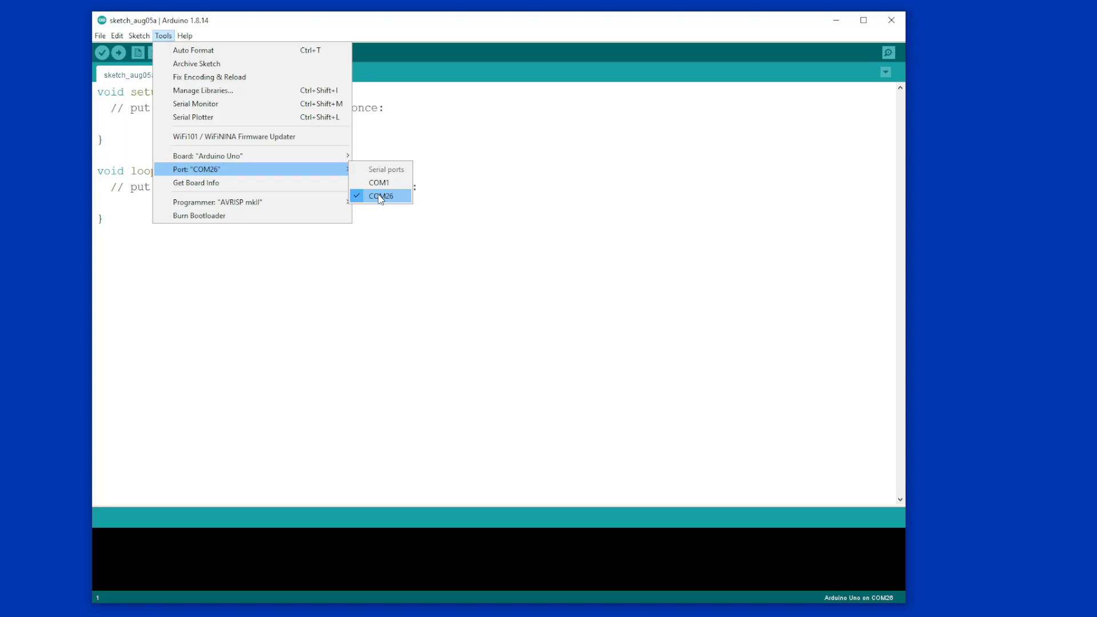
mouse_move(328, 176)
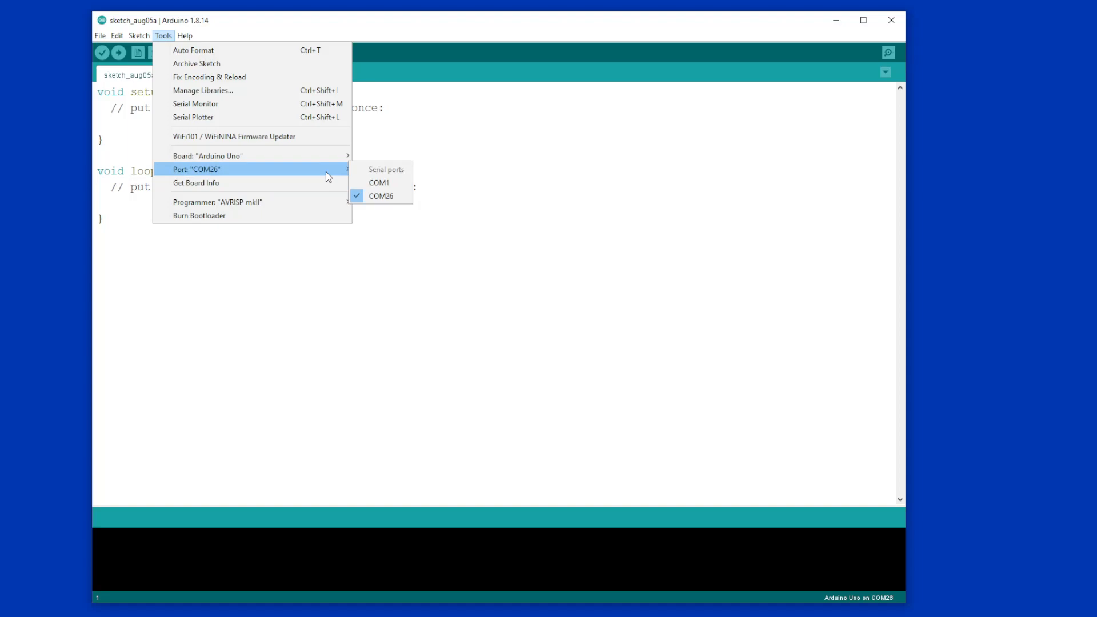
mouse_move(450, 252)
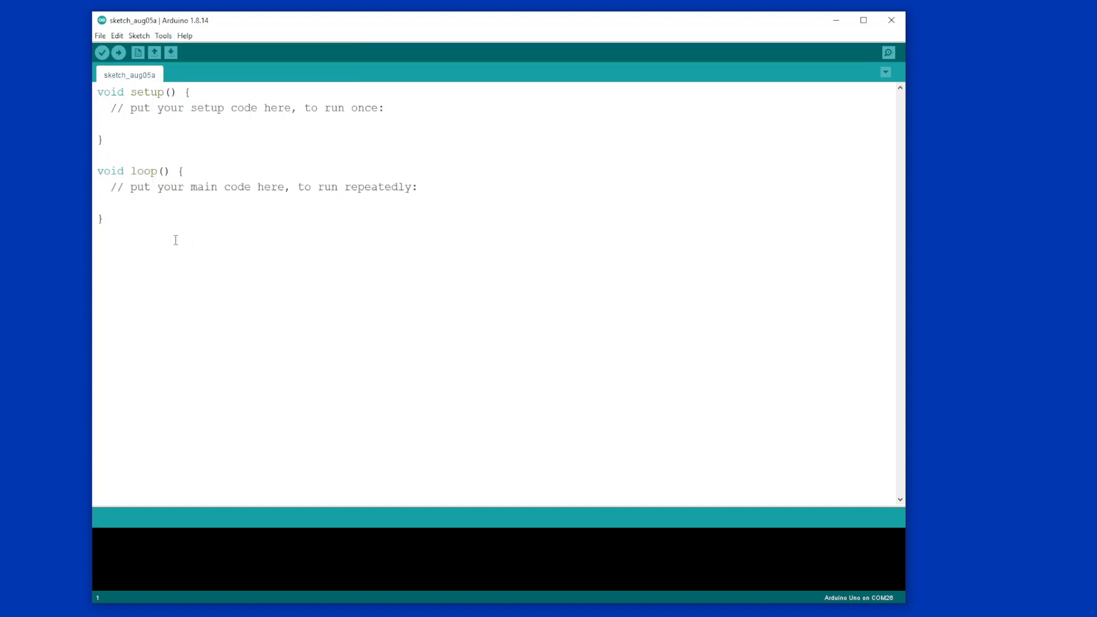
Load the built-in Blink example from 01.Basics in place of the blank sketch.
click(100, 35)
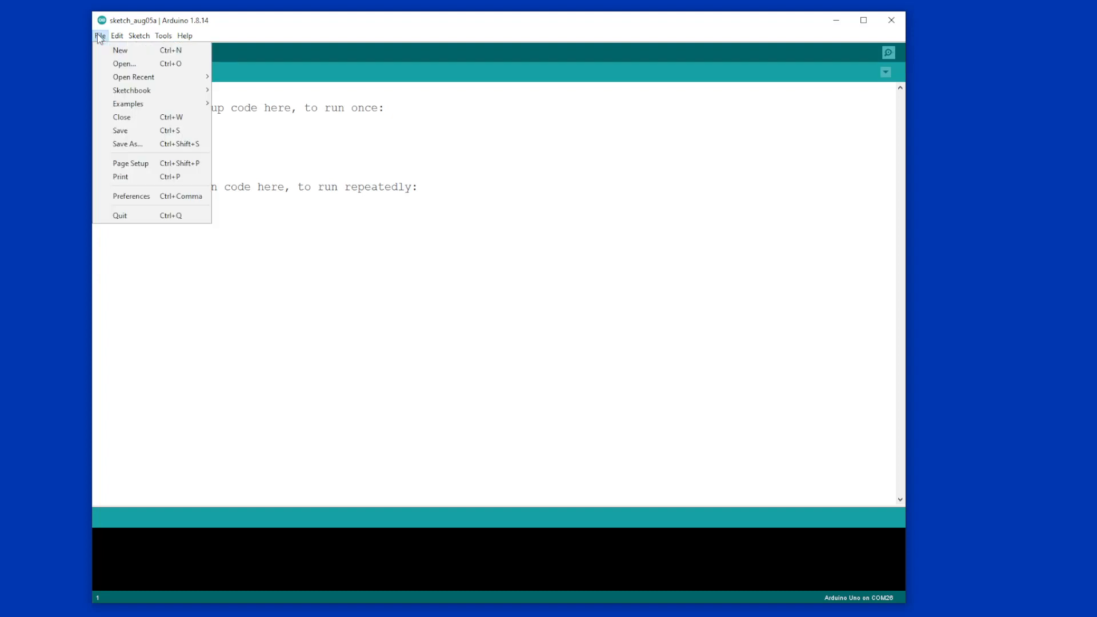
mouse_move(128, 103)
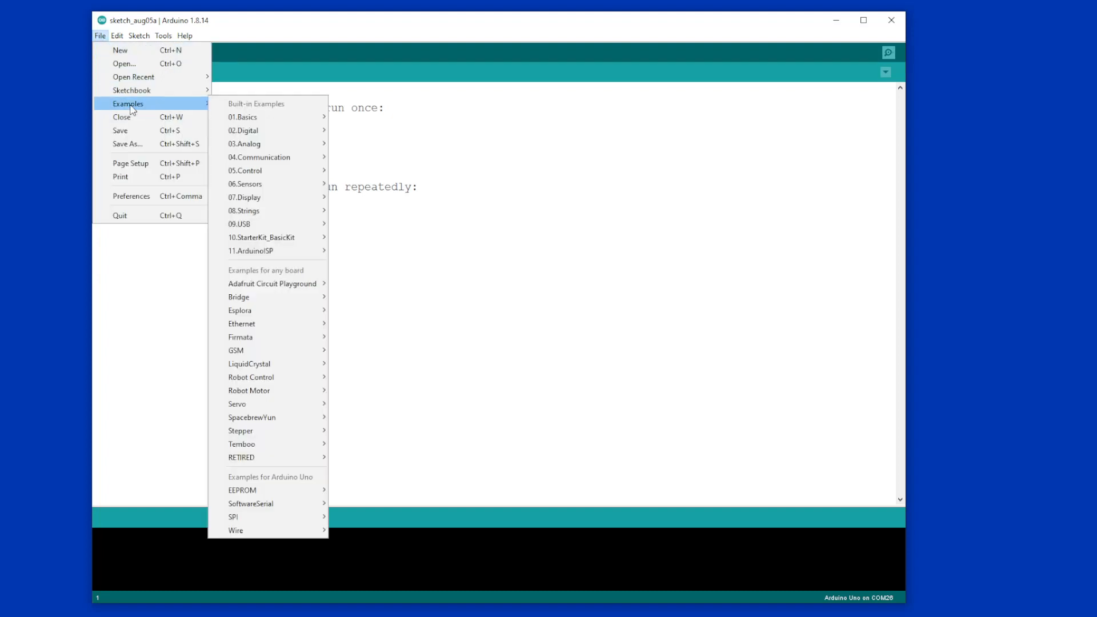
mouse_move(243, 116)
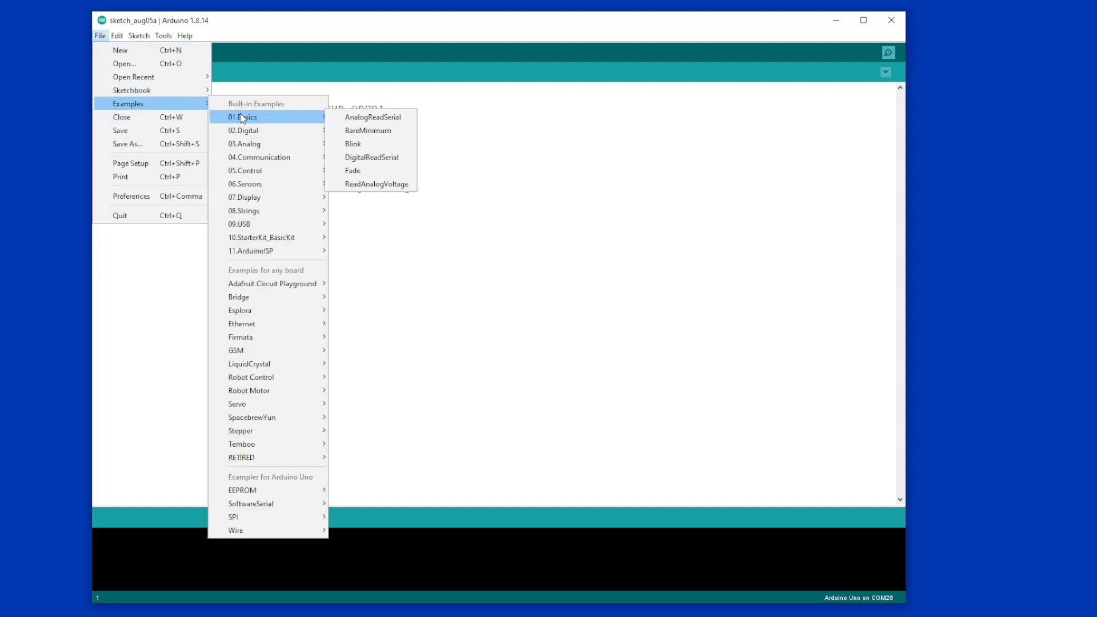
mouse_move(352, 146)
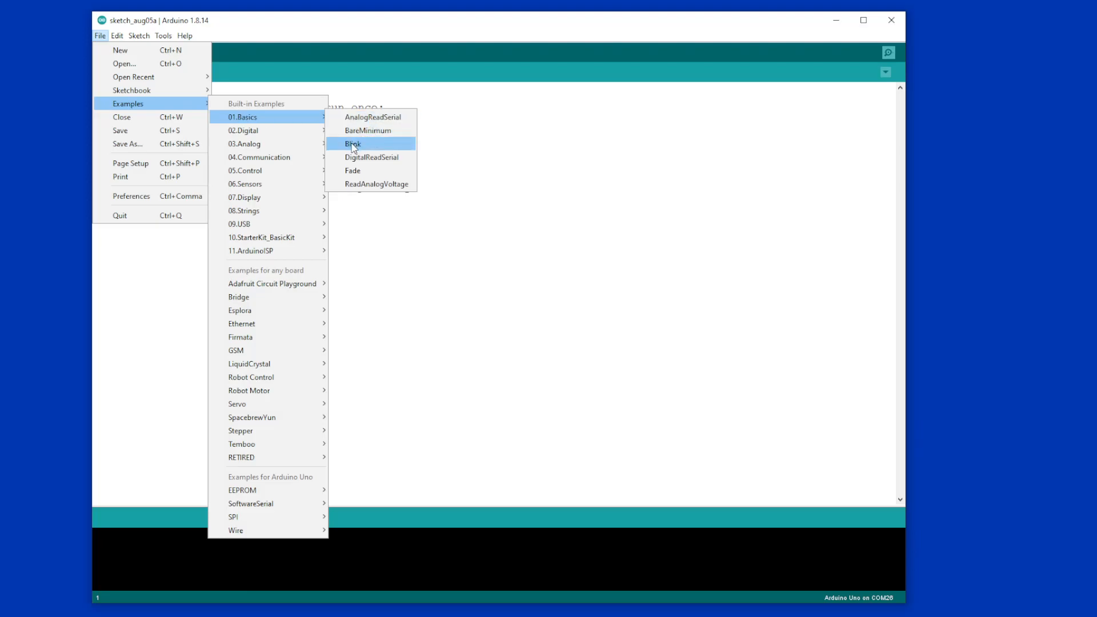
click(352, 144)
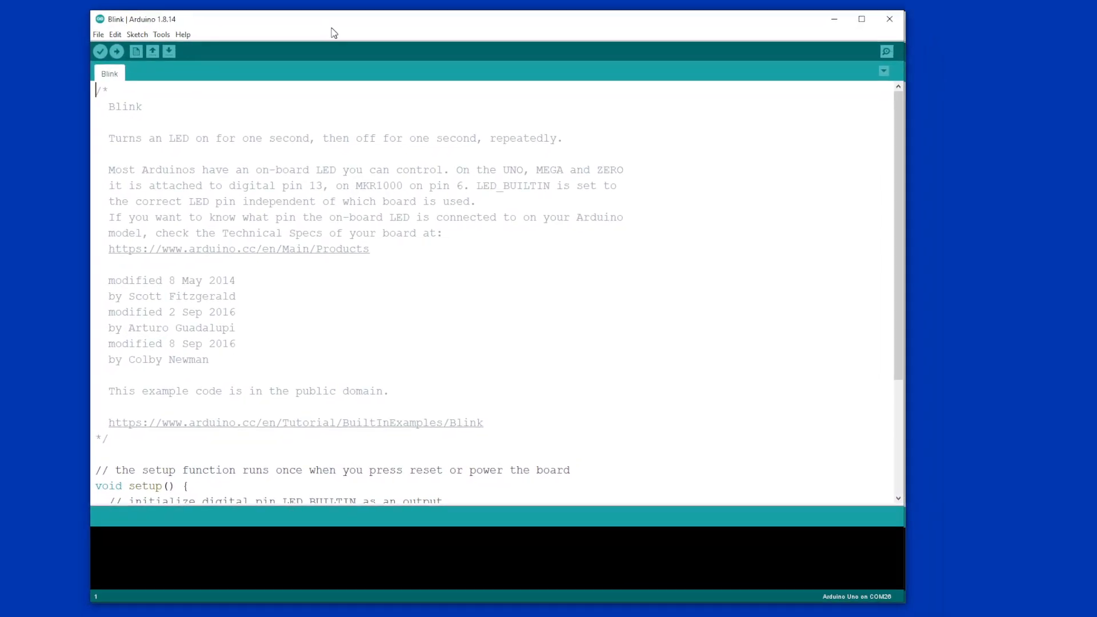
scroll(down, 3)
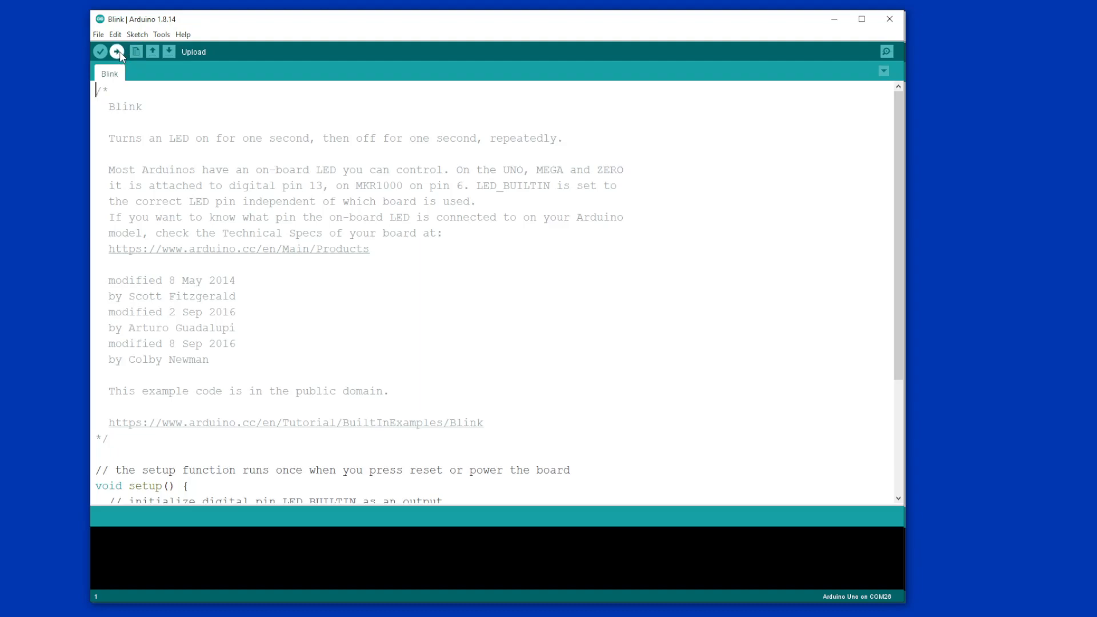
Upload the Blink sketch to the Uno, reporting 924 bytes of program storage used.
click(116, 51)
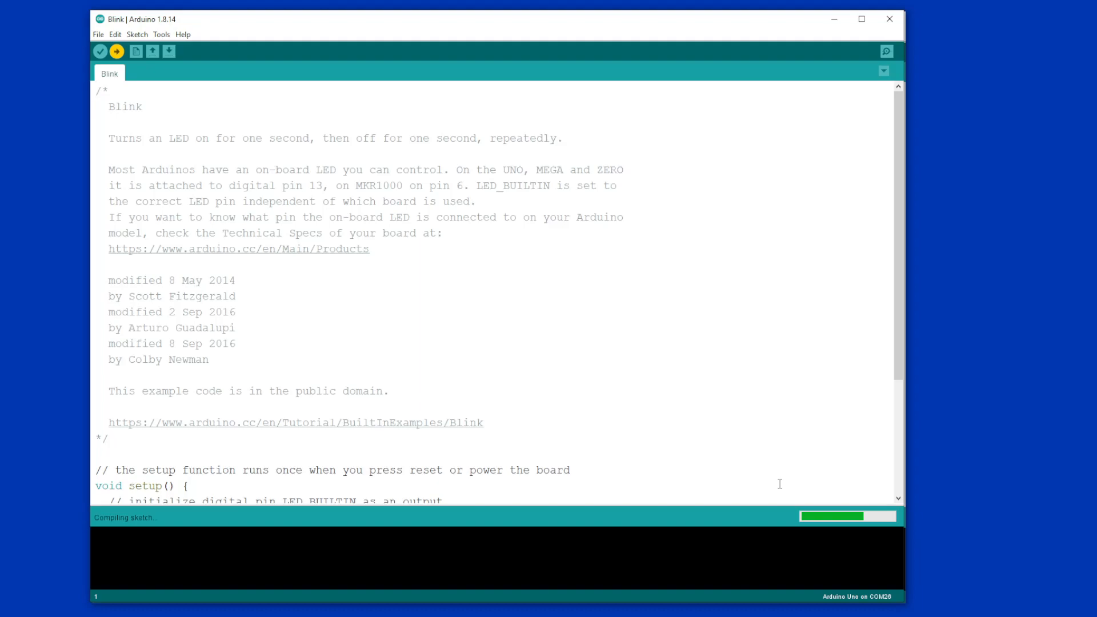
mouse_move(158, 522)
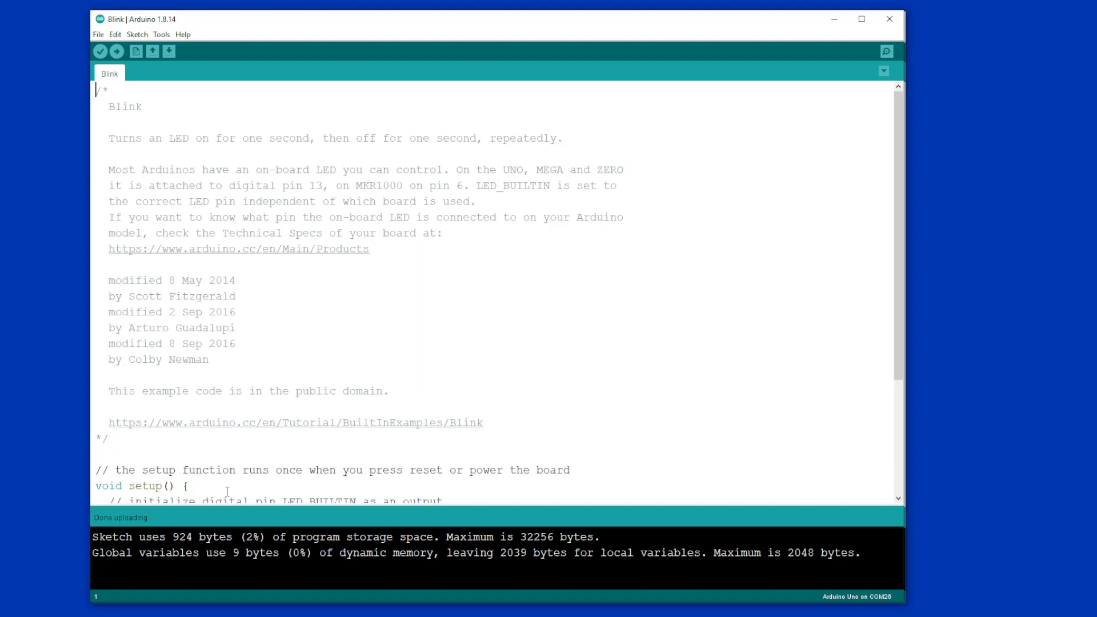
mouse_move(288, 451)
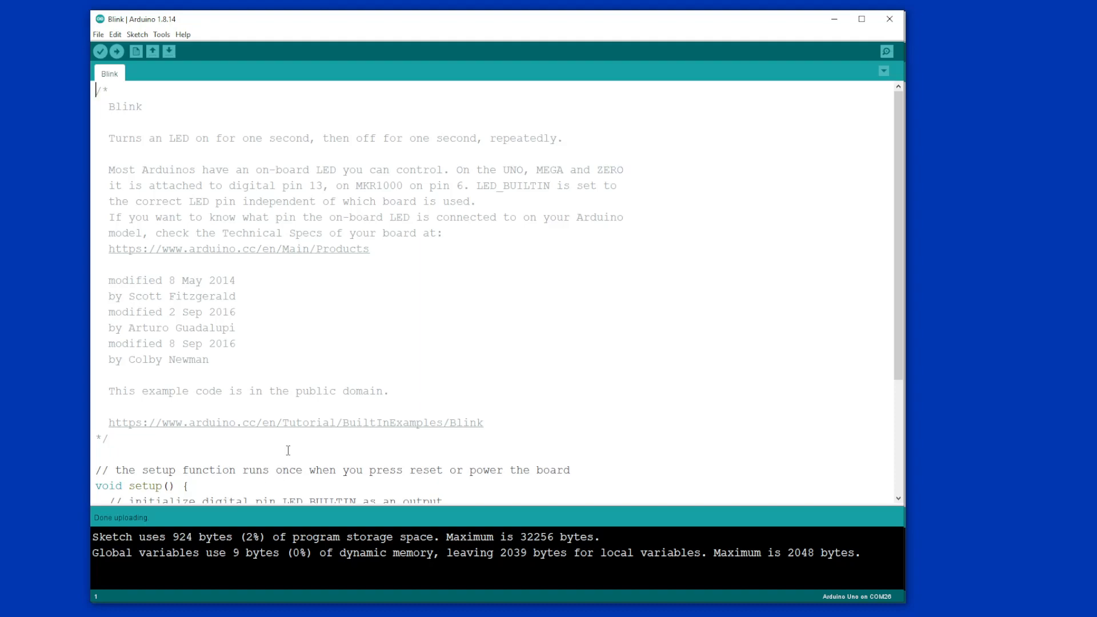
mouse_move(296, 448)
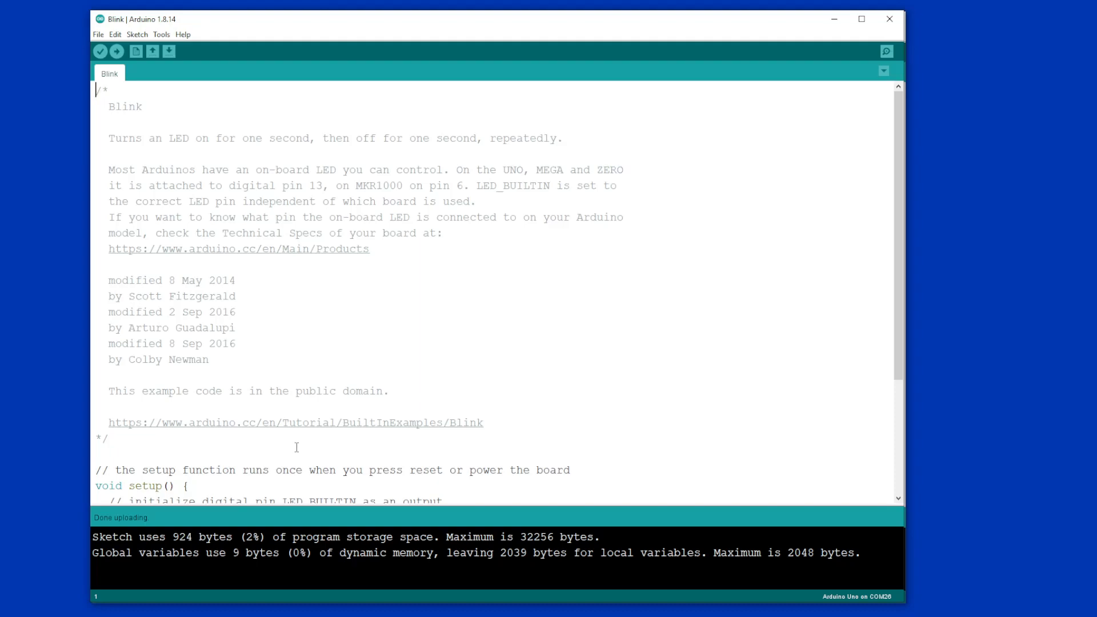
mouse_move(350, 357)
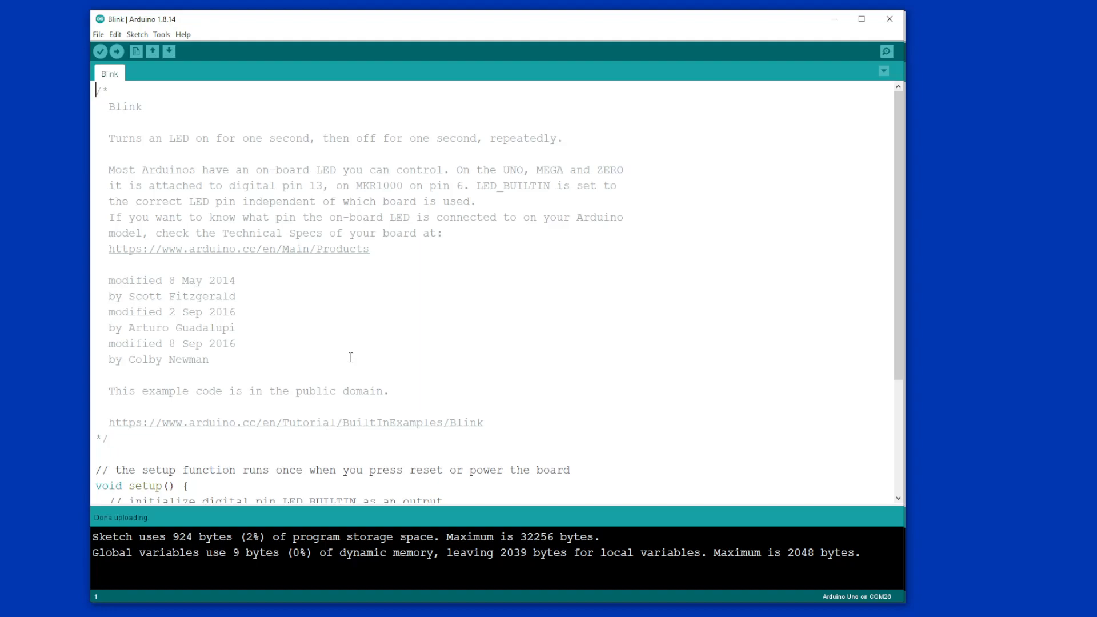
mouse_move(356, 355)
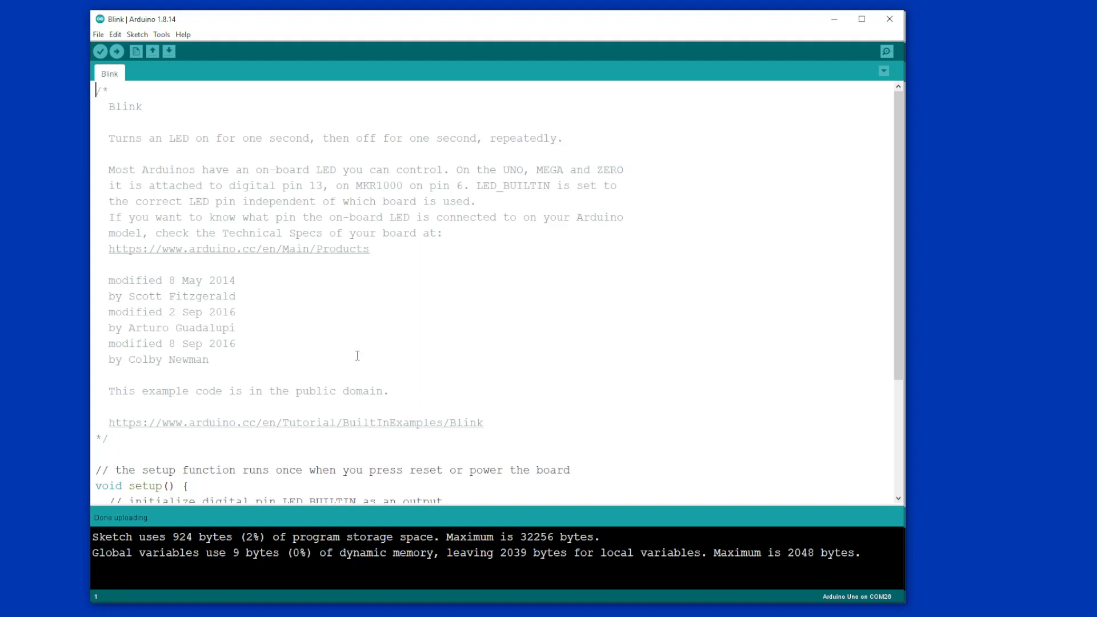
mouse_move(251, 348)
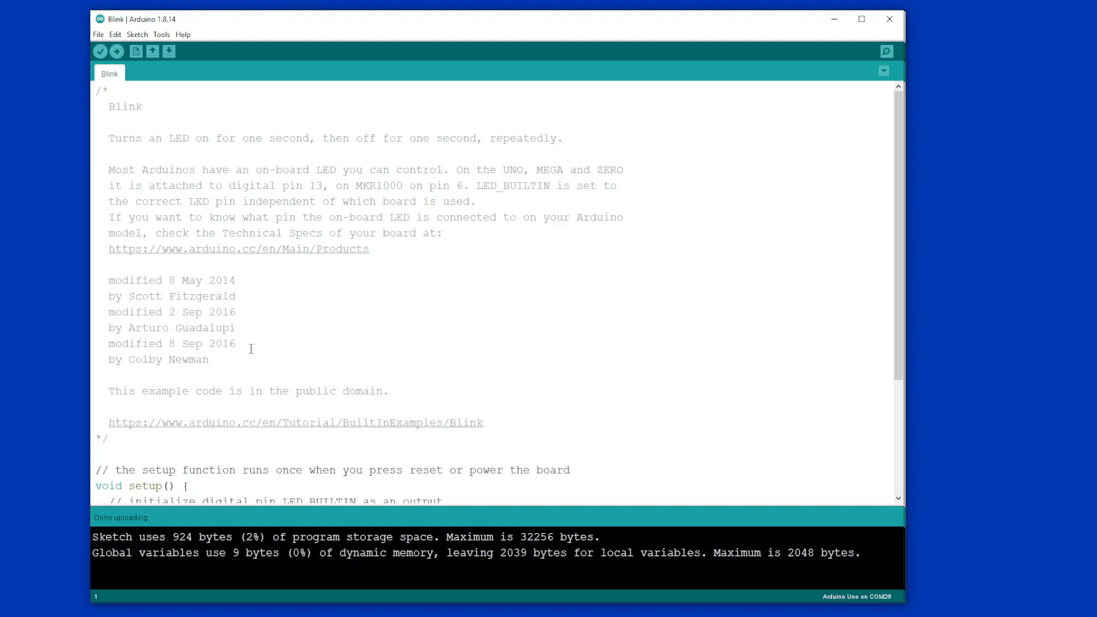
mouse_move(262, 348)
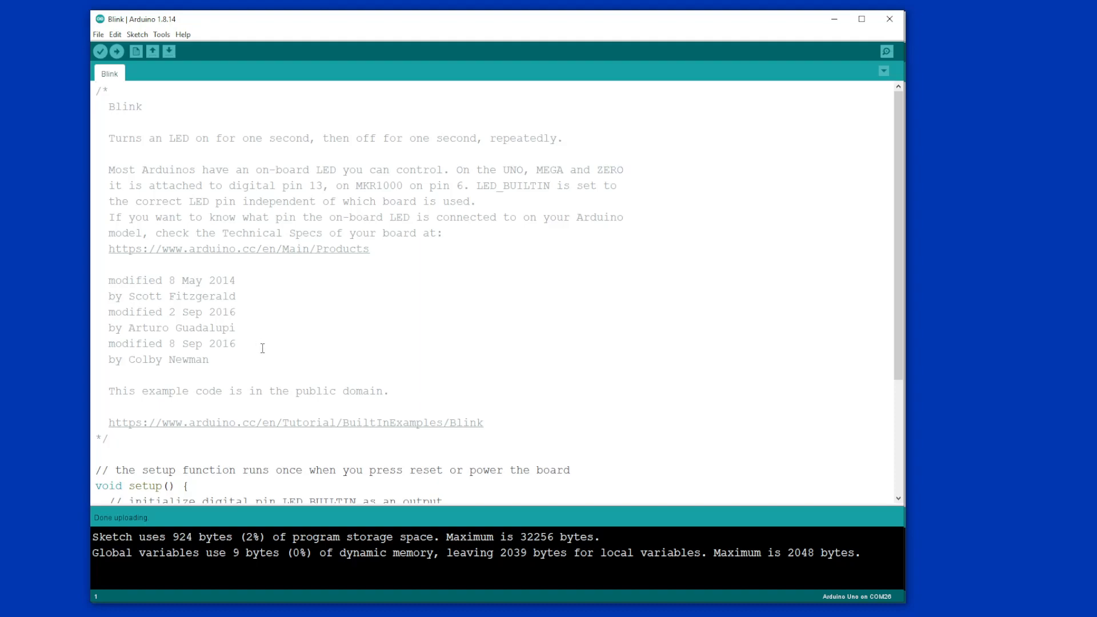
mouse_move(266, 311)
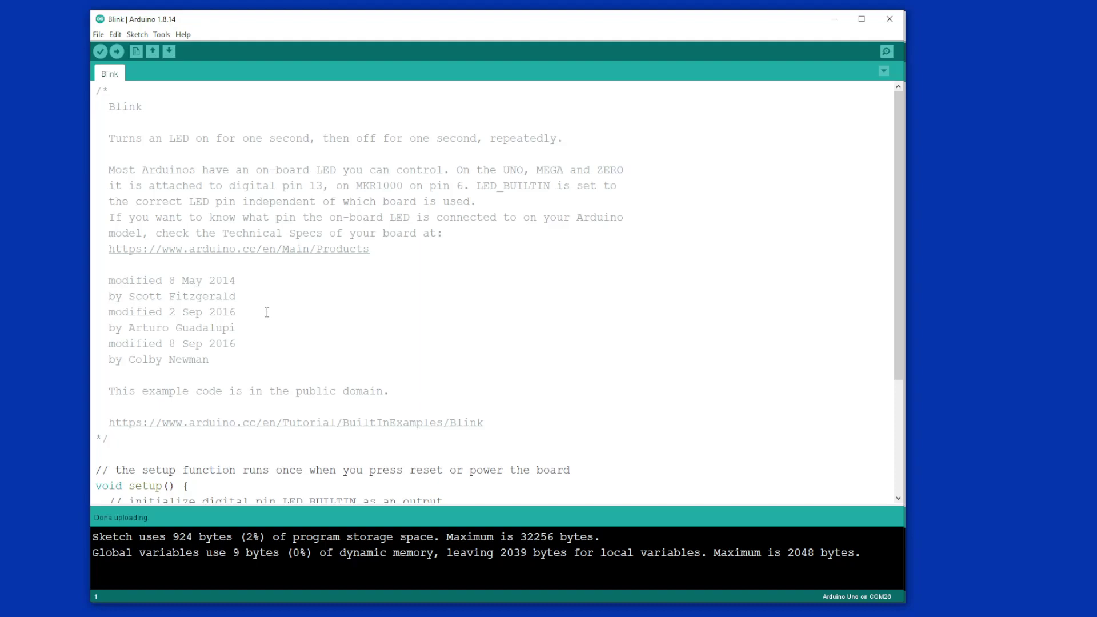
mouse_move(372, 333)
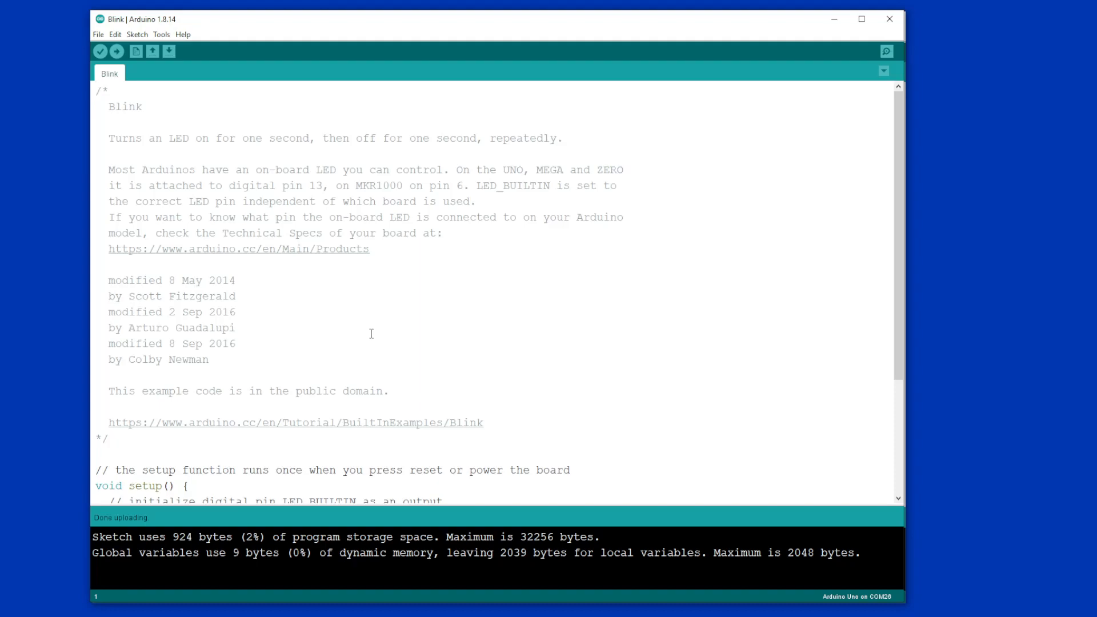
mouse_move(368, 325)
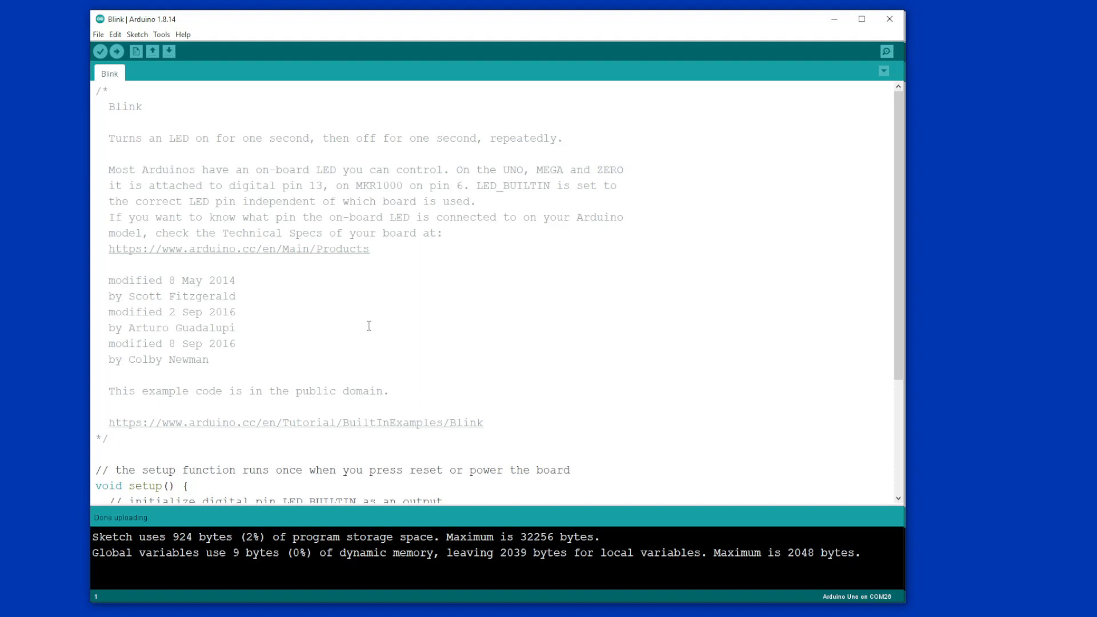